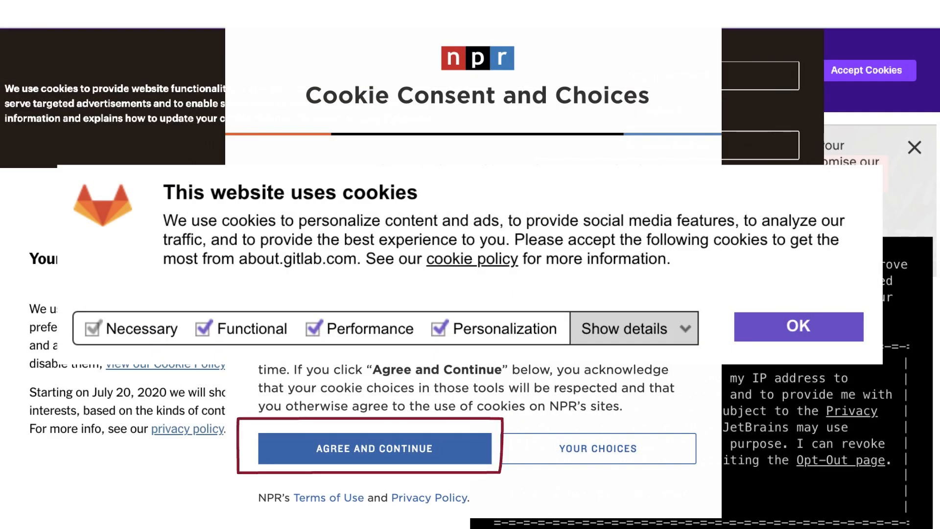
# Reload cookie-tracking.glitch.me until its heading reads 'Welcome back!' instead of 'Welcome to the website!'
pyautogui.scroll(-3)
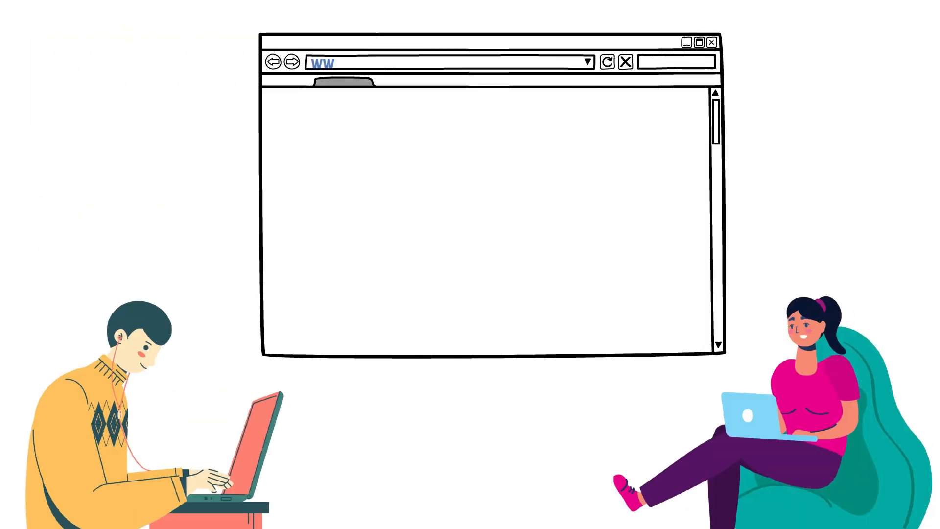
pyautogui.write('www.example.com')
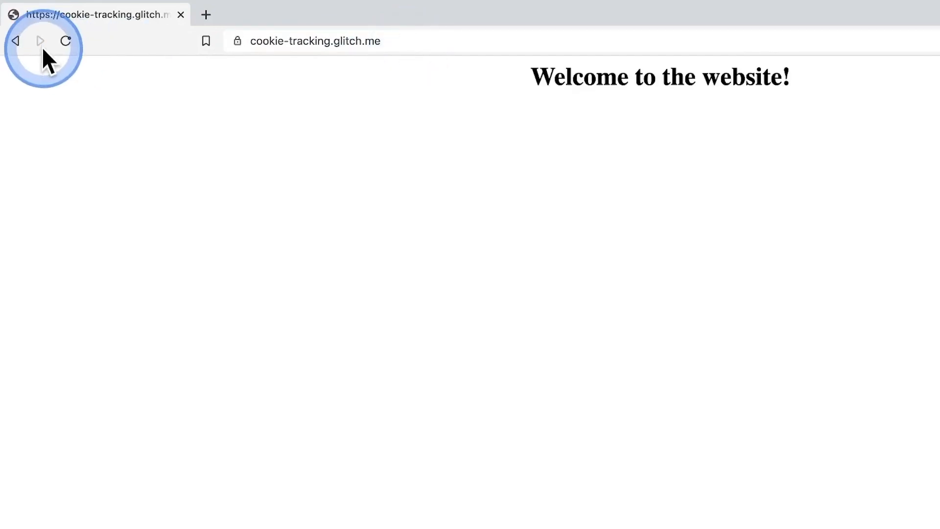
pyautogui.moveTo(66, 41)
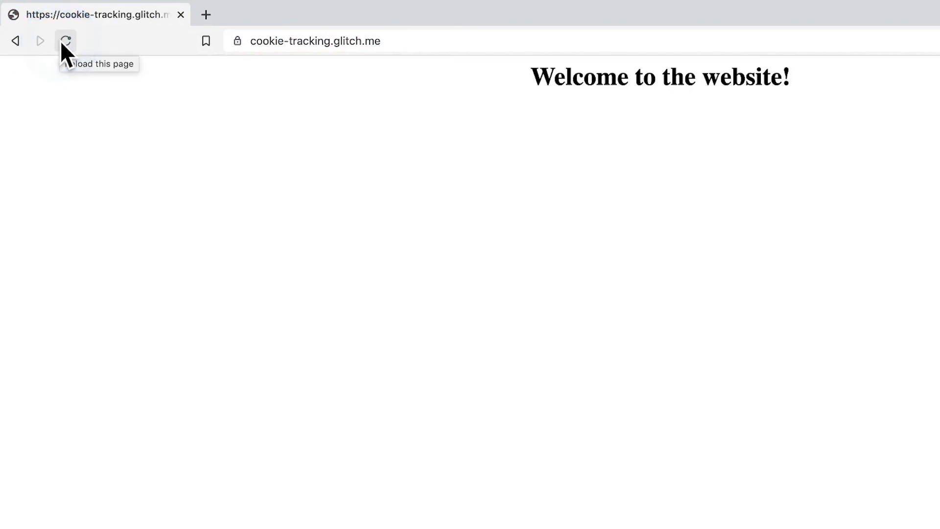
pyautogui.click(65, 41)
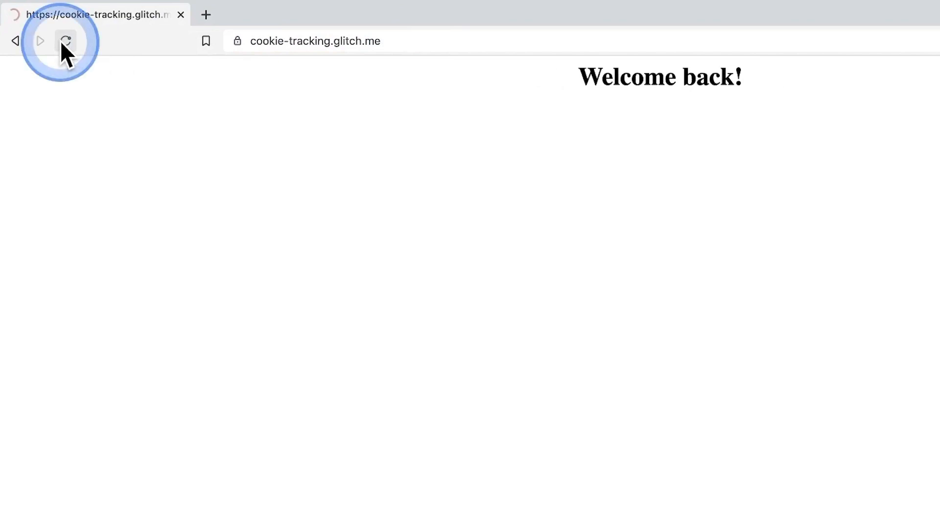
pyautogui.click(65, 40)
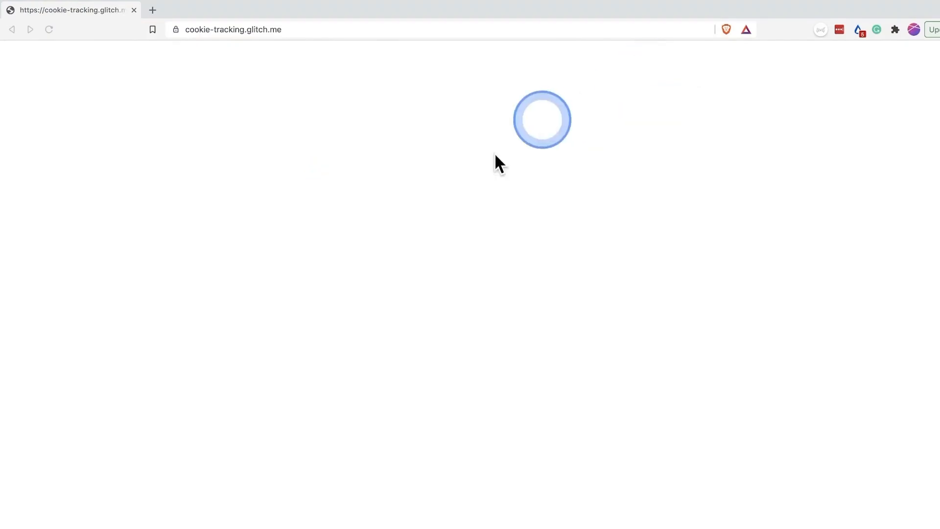
# Inspect the page, enable Network logging with Preserve log, and reload to capture four requests
pyautogui.rightClick(375, 401)
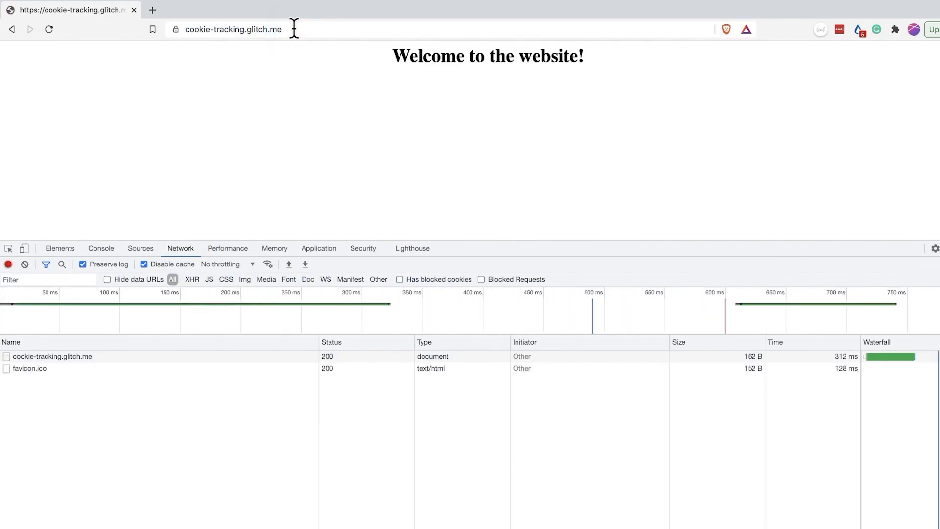
pyautogui.click(48, 29)
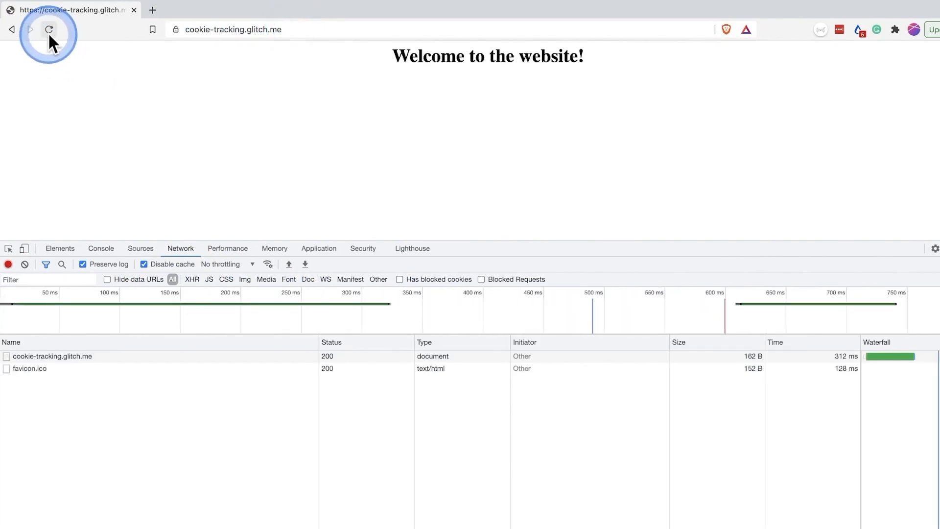
pyautogui.click(48, 30)
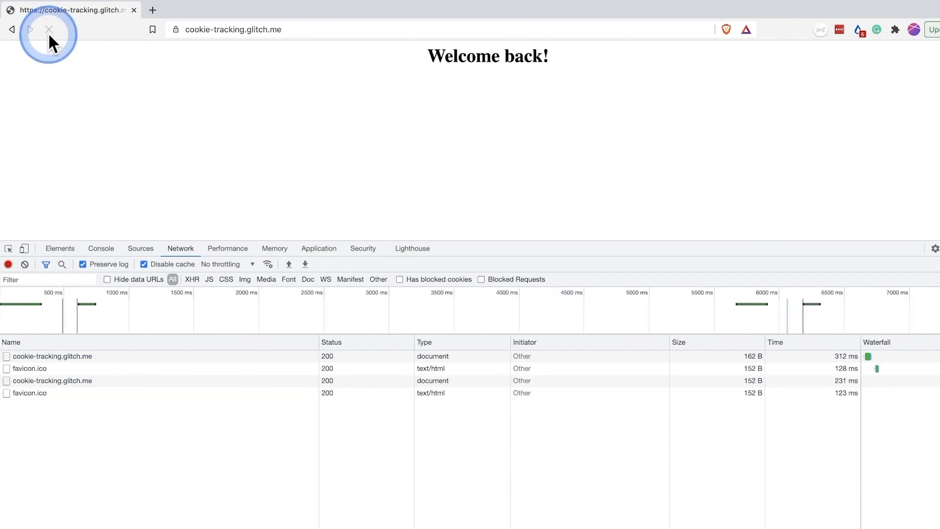
pyautogui.click(51, 356)
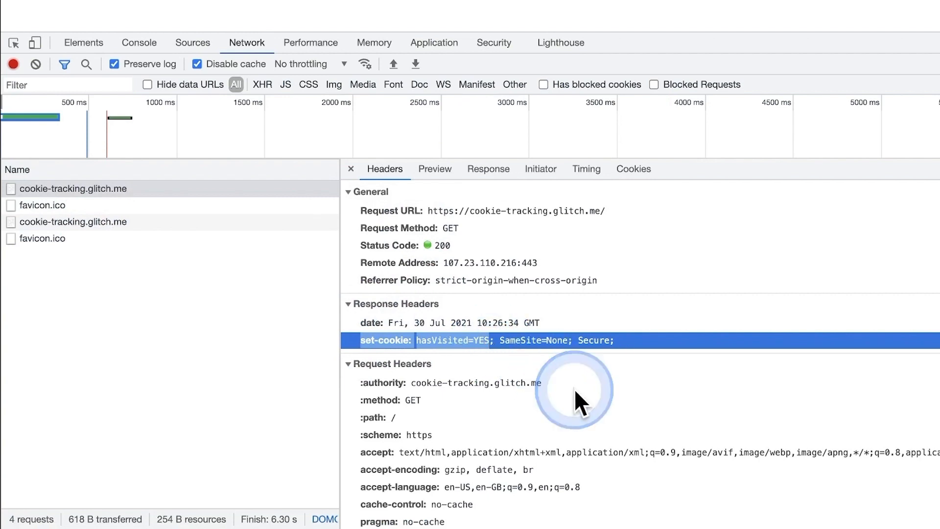
pyautogui.click(578, 390)
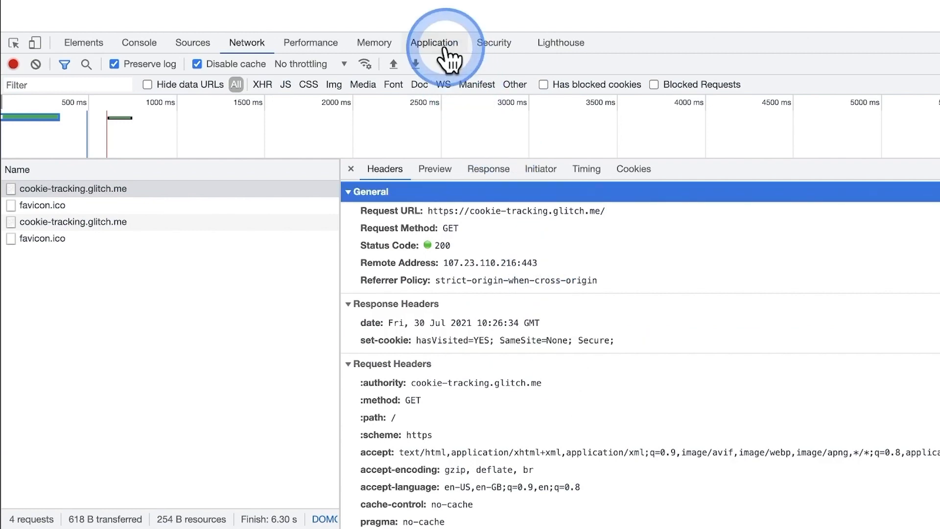
pyautogui.click(434, 42)
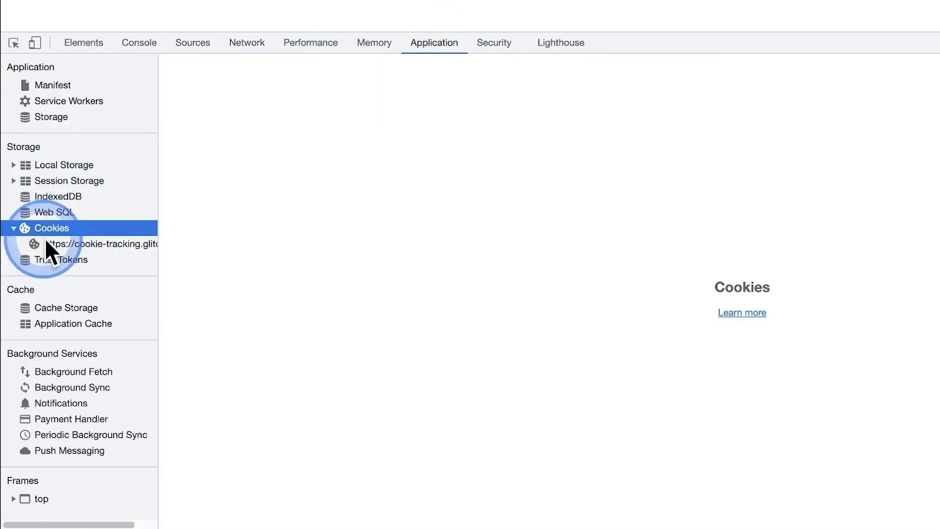
pyautogui.click(102, 244)
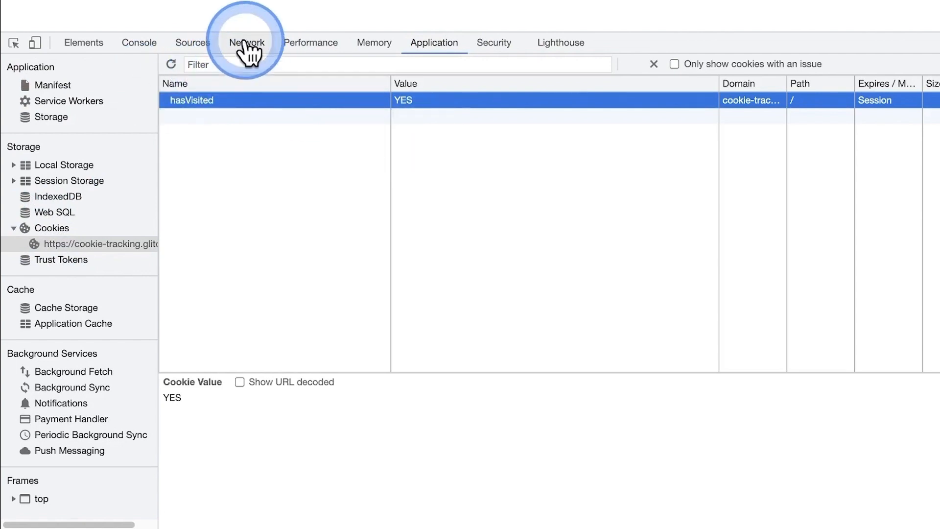
# Find the second cookie-tracking.glitch.me request's cookie request header, hasVisited=YES
pyautogui.click(246, 42)
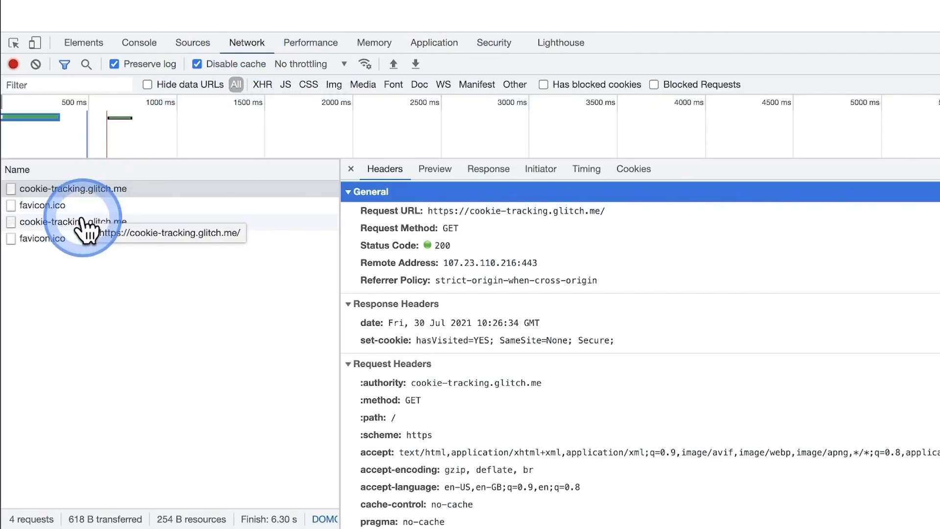
pyautogui.click(73, 222)
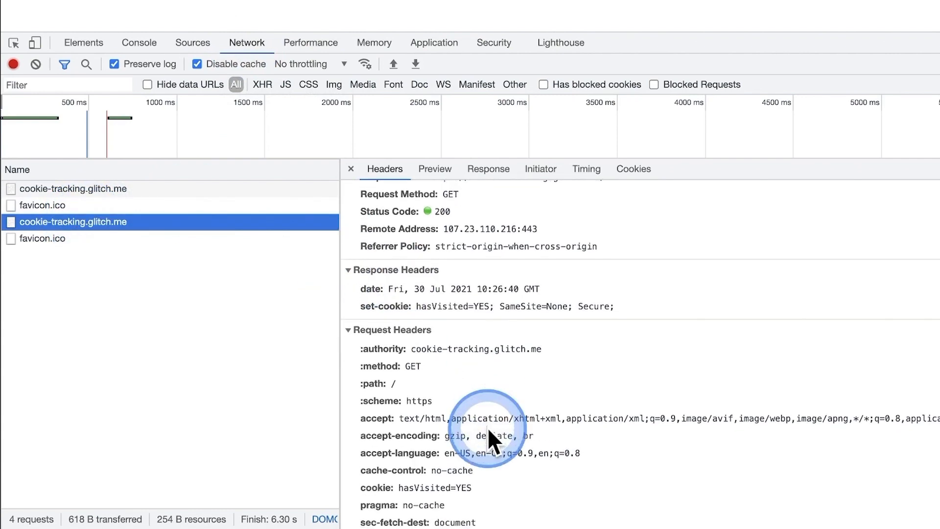
pyautogui.scroll(-3)
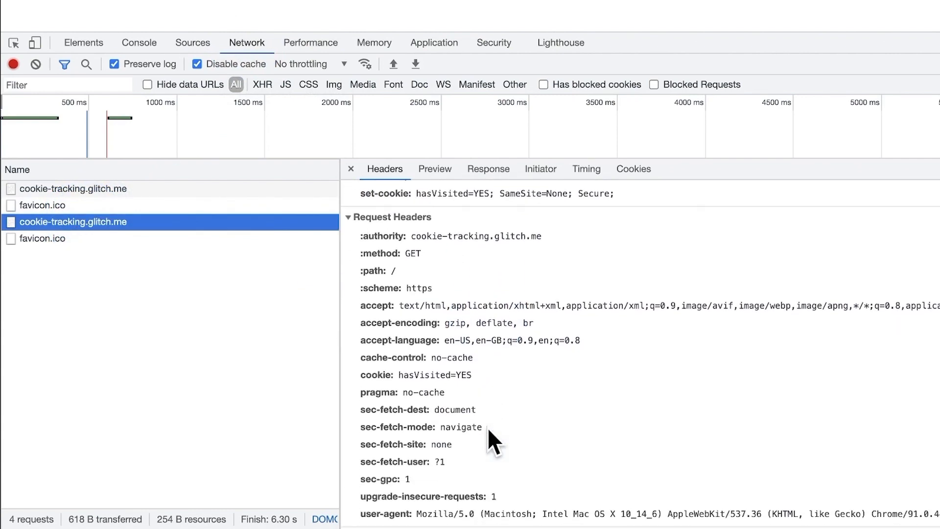
pyautogui.click(364, 383)
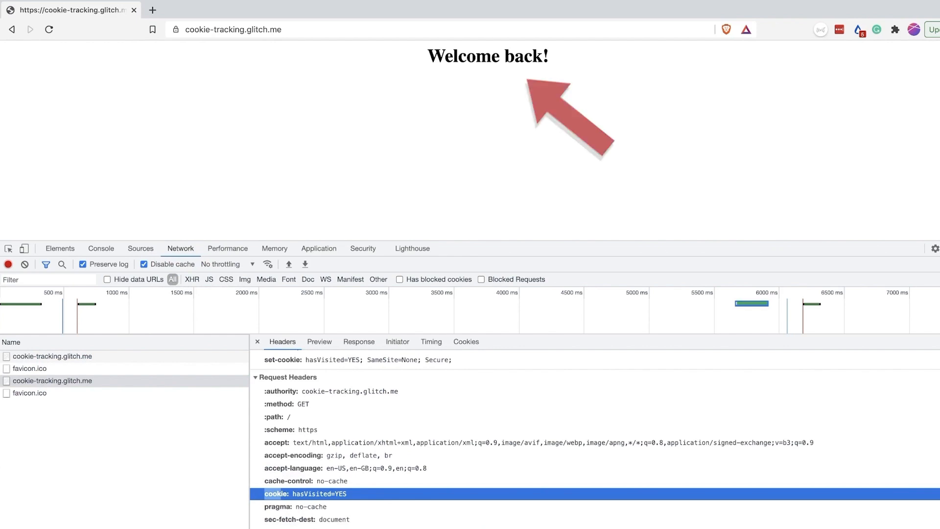
# Delete the hasVisited cookie from Application > Cookies and reload cookie-tracking.glitch.me
pyautogui.click(319, 248)
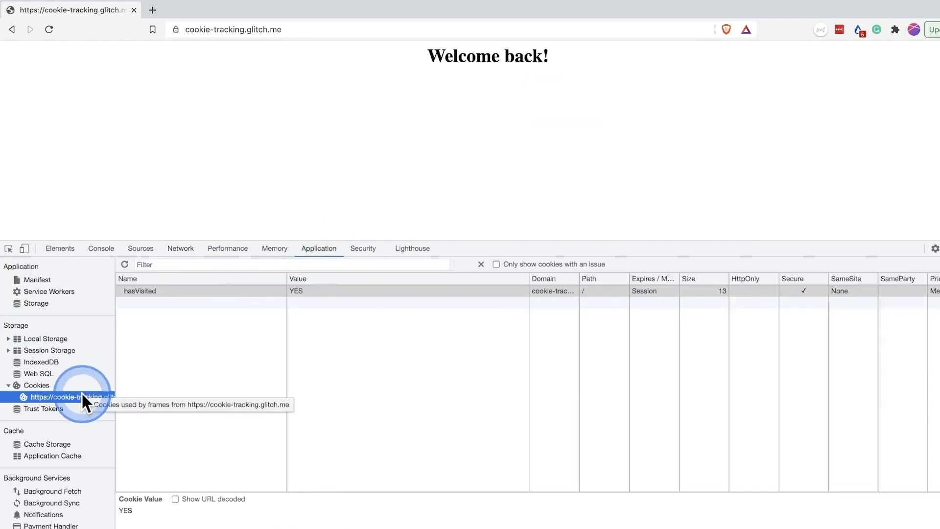
pyautogui.rightClick(139, 291)
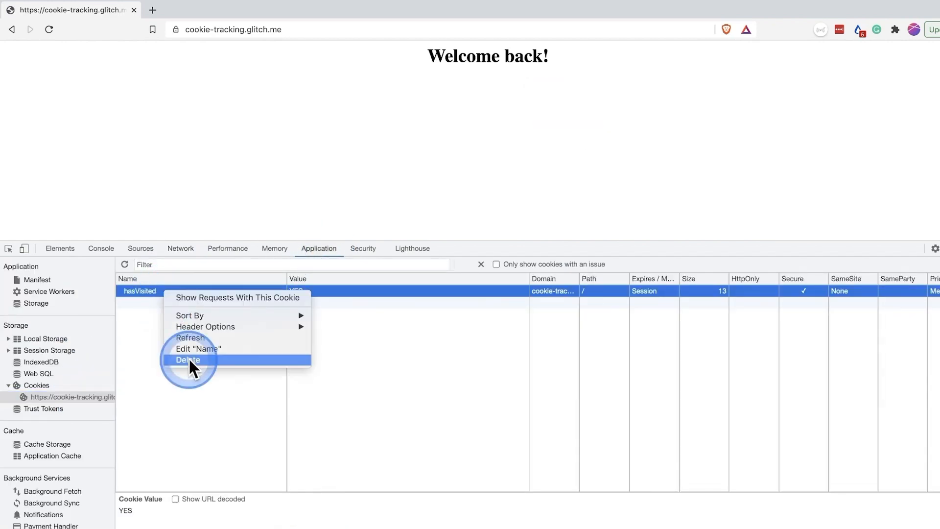
pyautogui.click(188, 359)
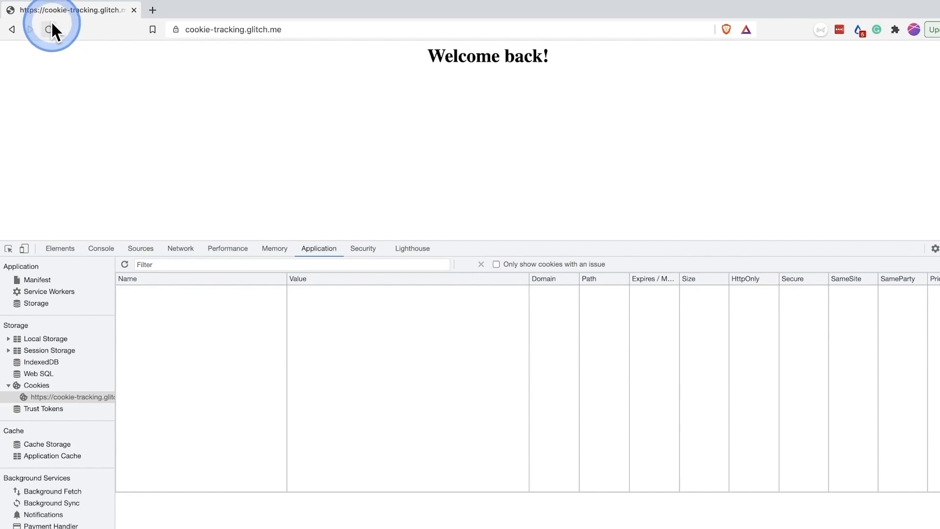
pyautogui.click(46, 29)
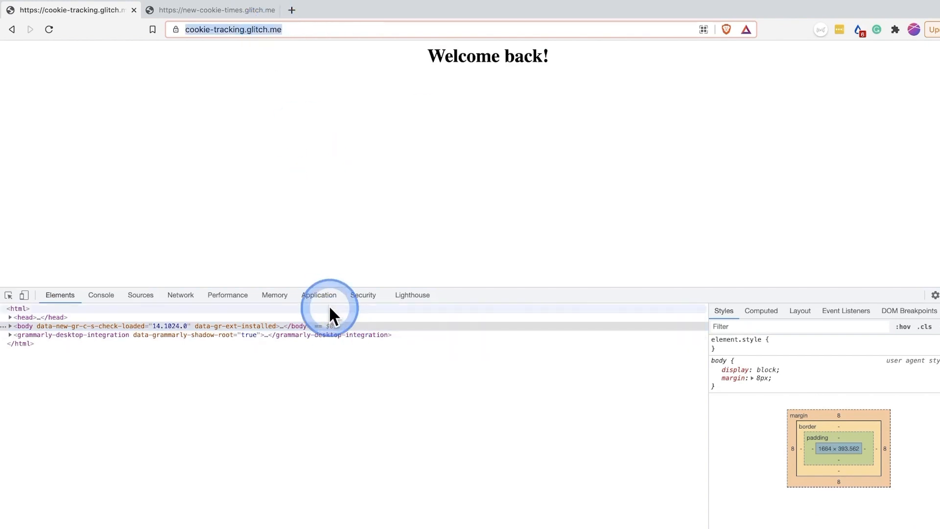
# Confirm hasVisited=YES is stored again, then reload New Cookie Times in the second tab
pyautogui.click(318, 294)
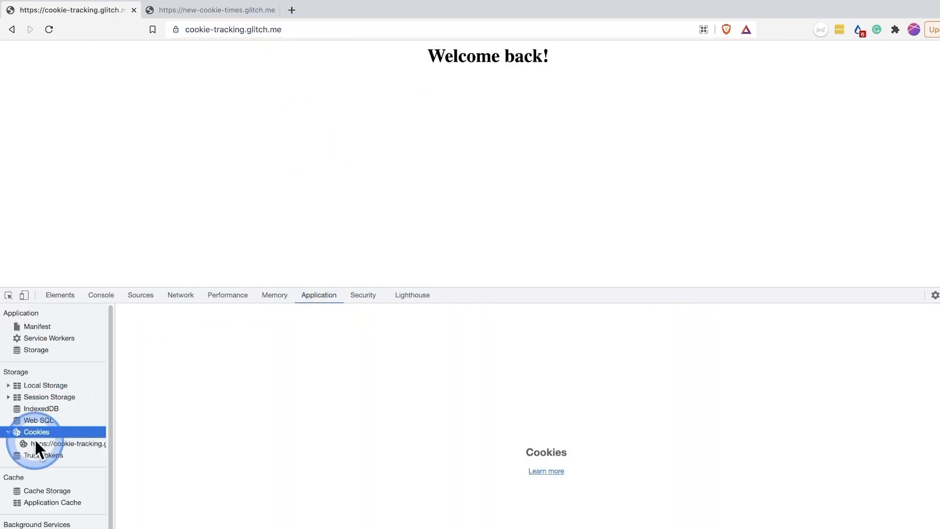
pyautogui.click(67, 443)
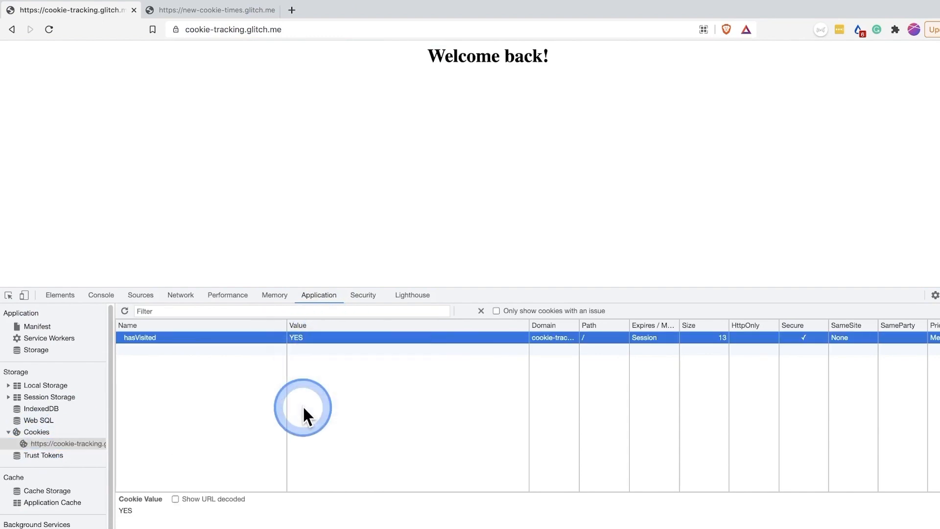
pyautogui.click(210, 10)
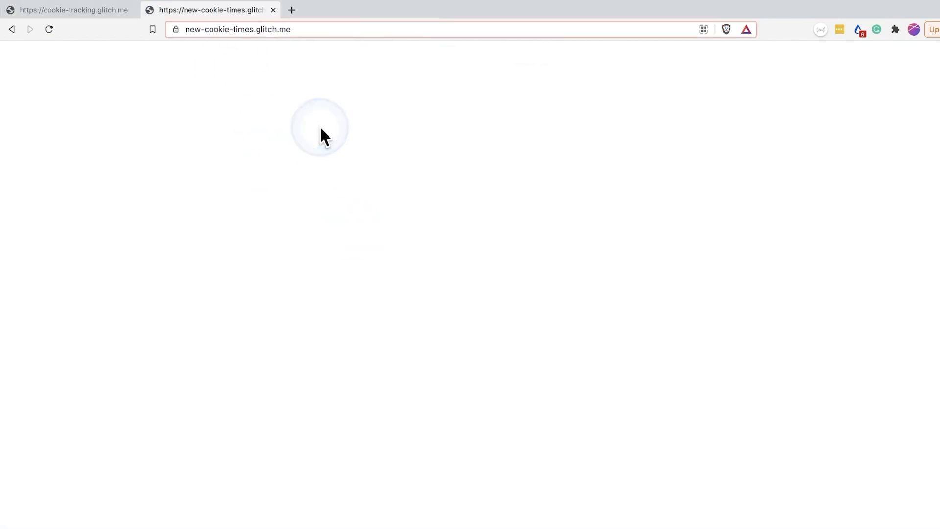
pyautogui.click(237, 29)
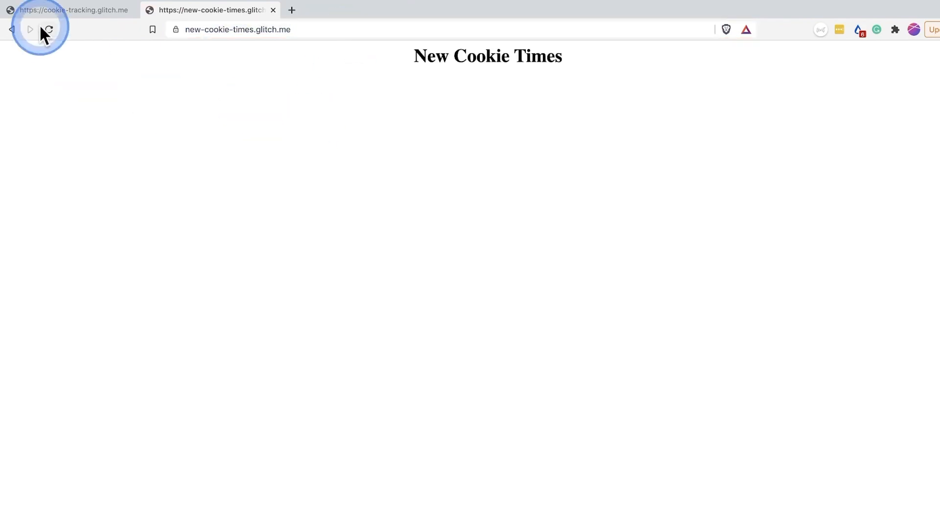
pyautogui.click(48, 29)
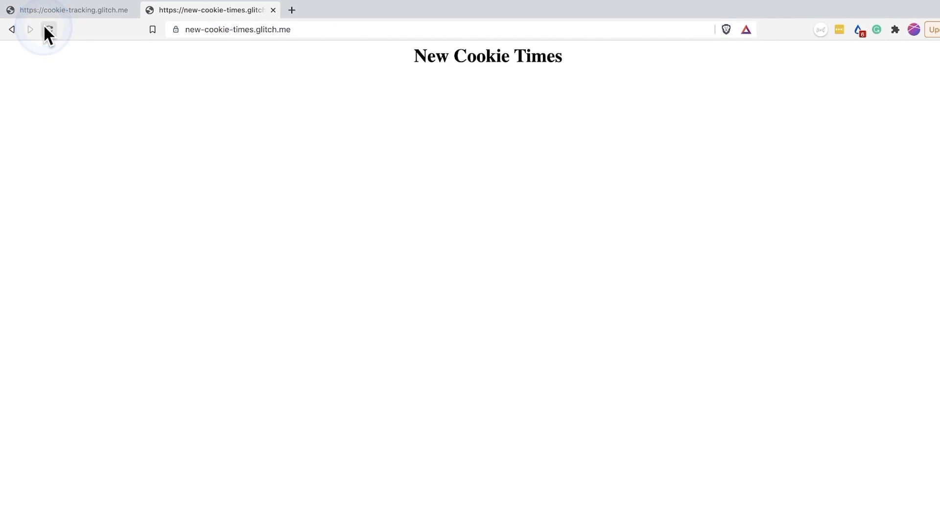
pyautogui.rightClick(414, 270)
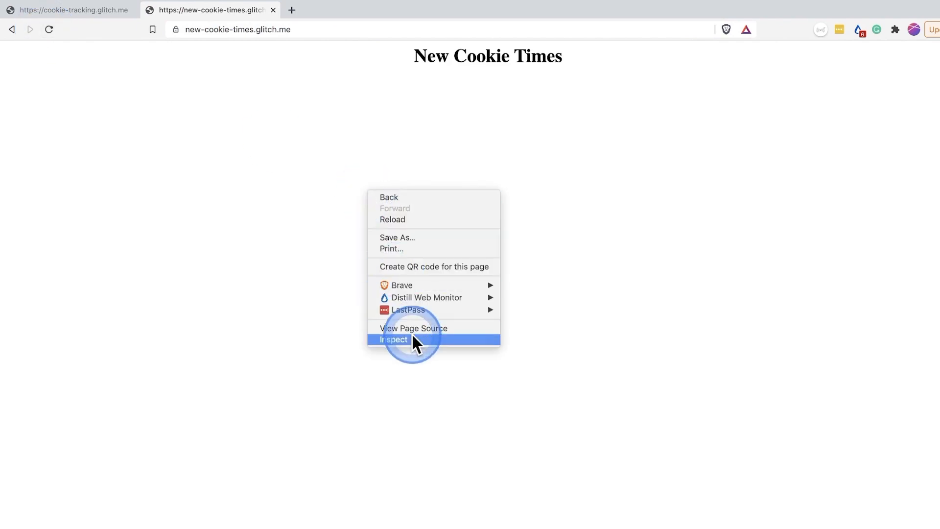
# Log New Cookie Times' requests and find cookie-tracking.glitch.me's set-cookie header hasVisited=YES
pyautogui.click(393, 340)
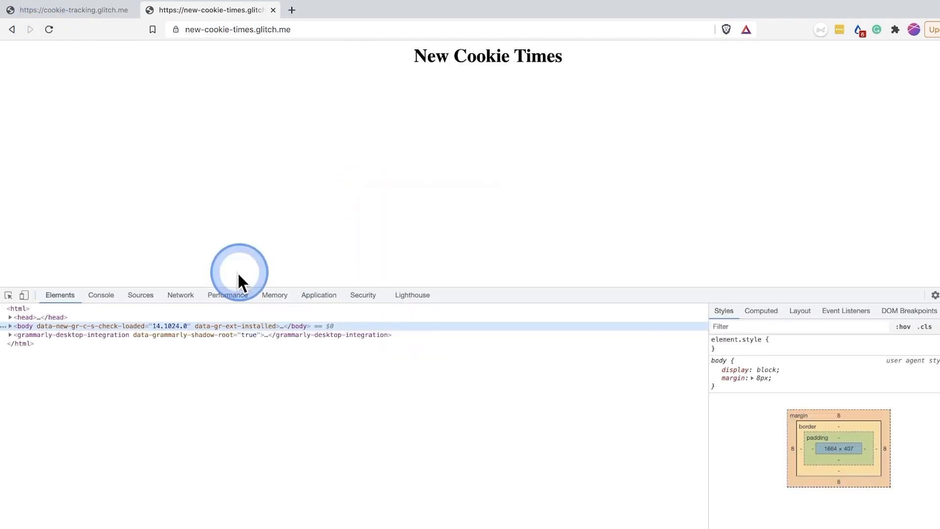
pyautogui.click(181, 295)
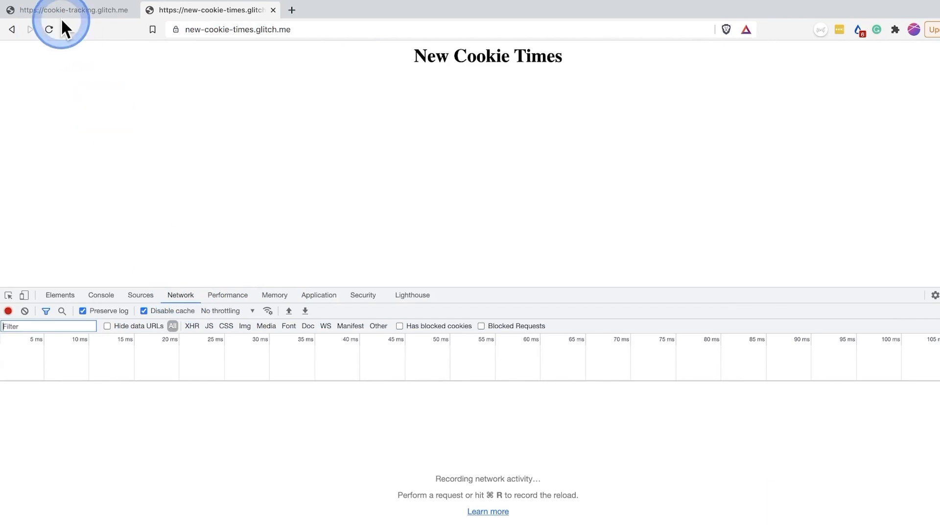
pyautogui.click(48, 29)
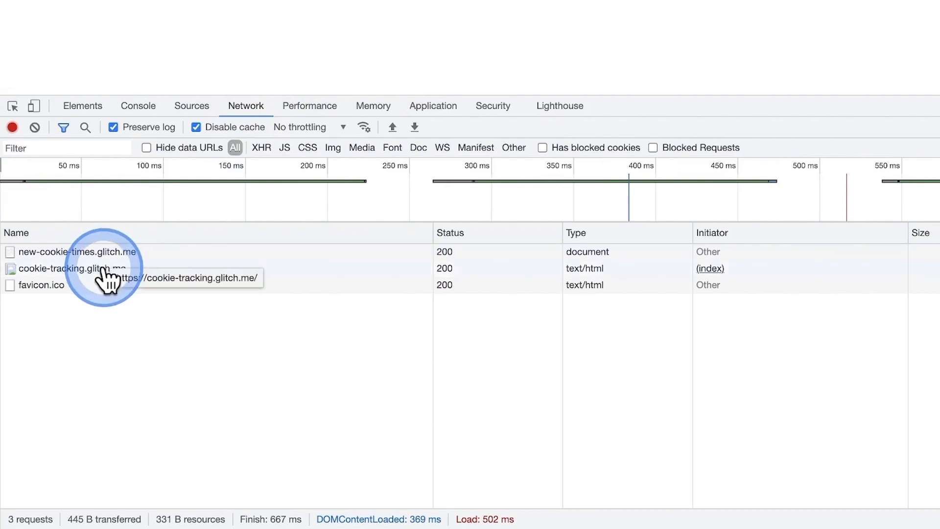
pyautogui.click(68, 268)
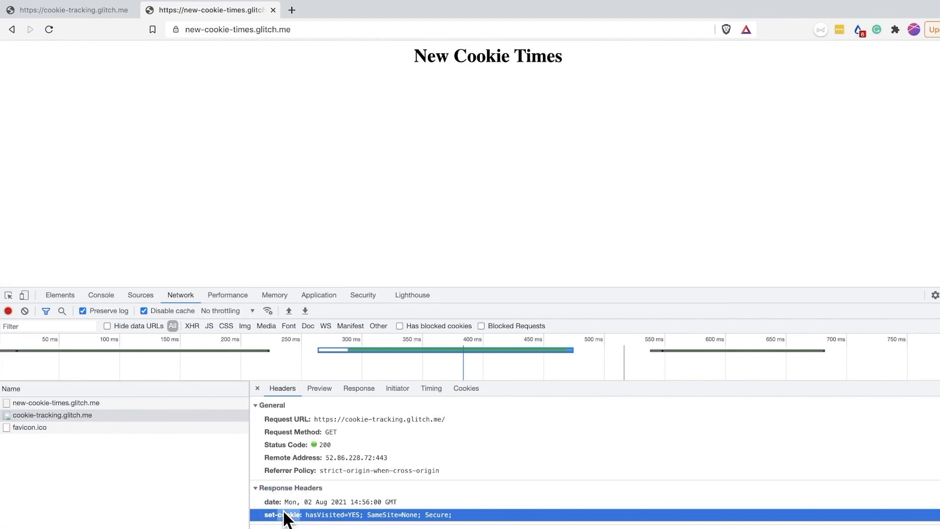
pyautogui.click(123, 265)
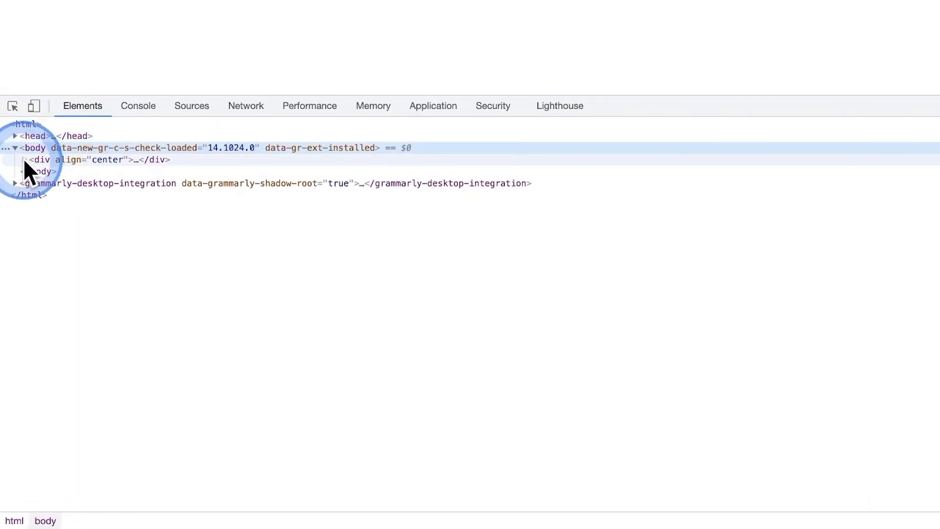
# Expand the body markup to reveal the 1px cookie-tracking.glitch.me image, then return to the tracking tab
pyautogui.click(24, 159)
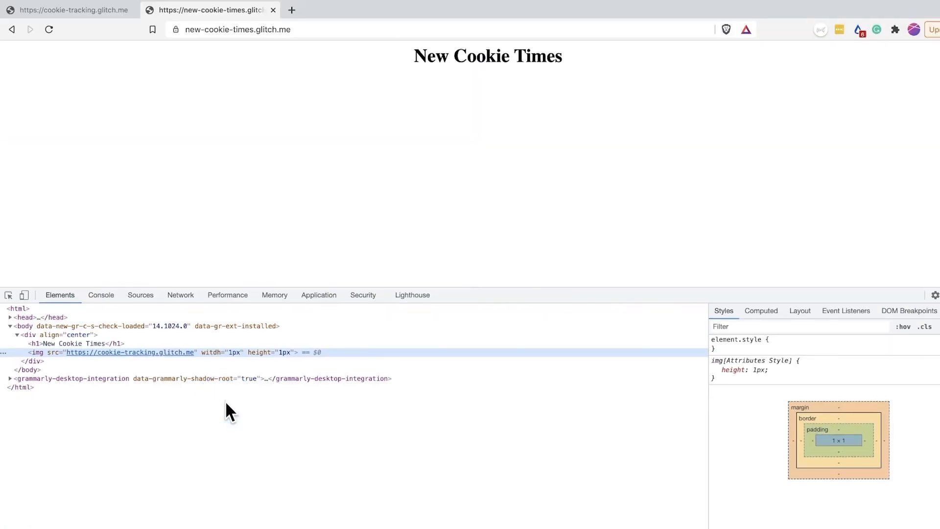
pyautogui.click(72, 9)
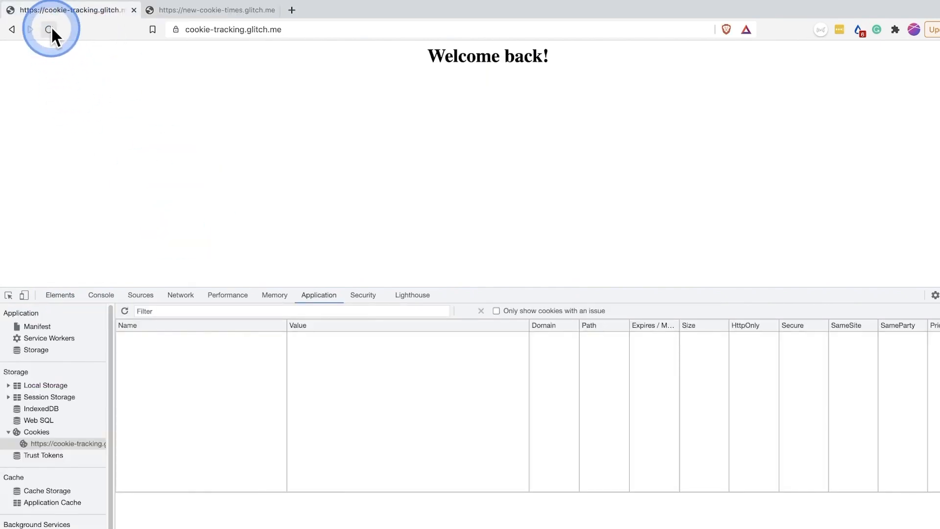
# Reload cookie-tracking.glitch.me and point out its 'Welcome back!' greeting
pyautogui.click(49, 29)
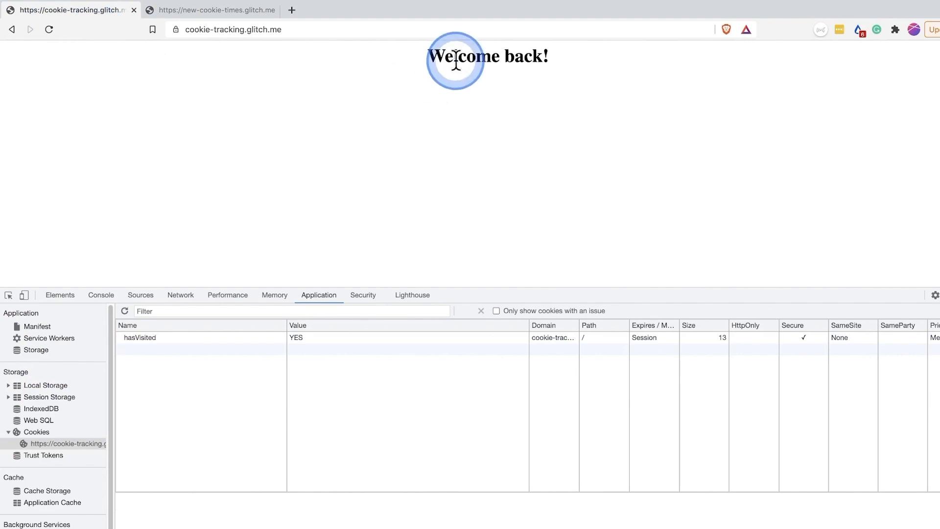
pyautogui.click(140, 338)
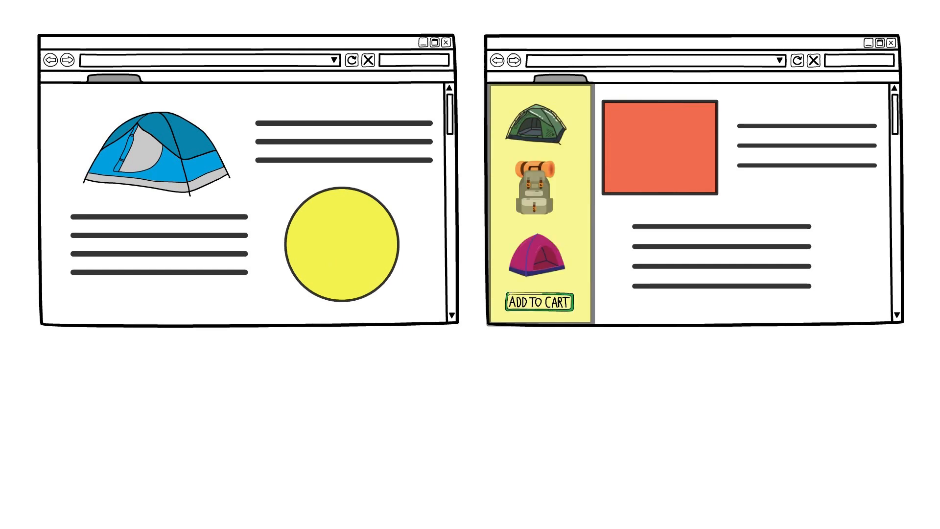
pyautogui.click(537, 302)
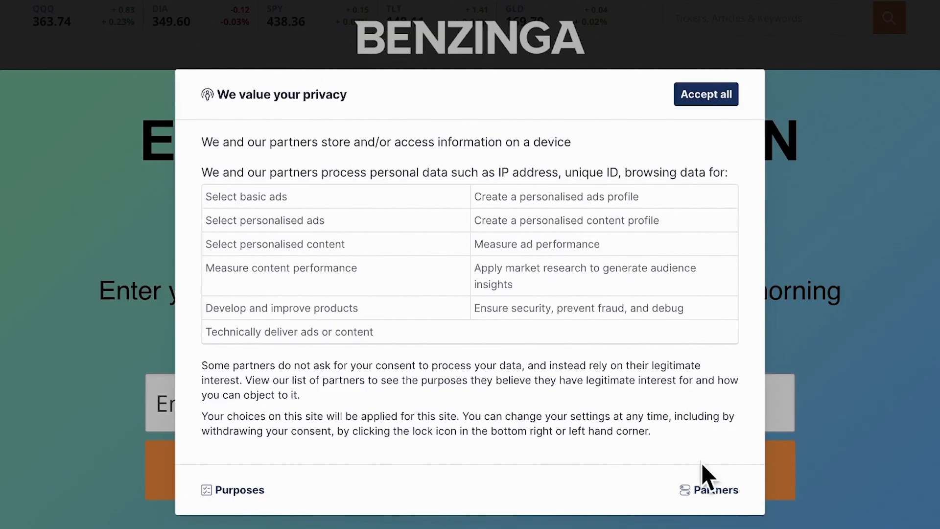
pyautogui.click(715, 489)
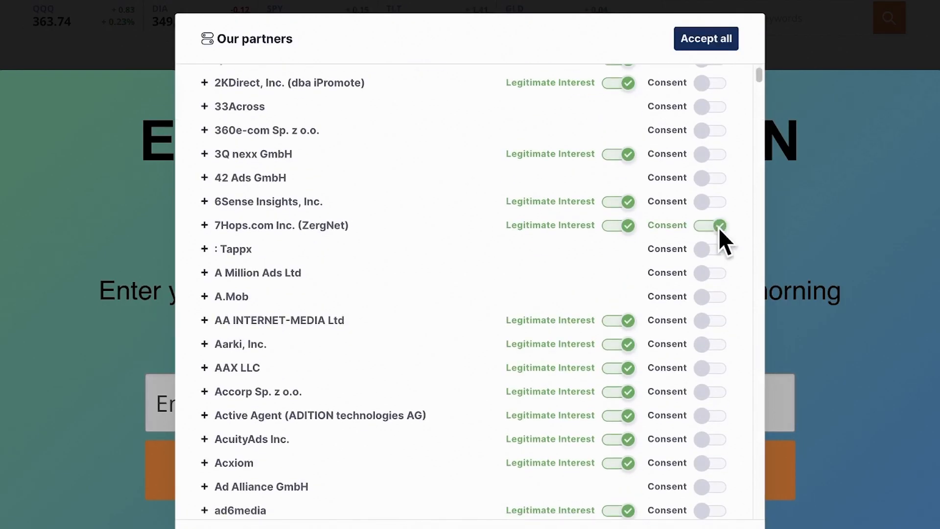
pyautogui.scroll(-3)
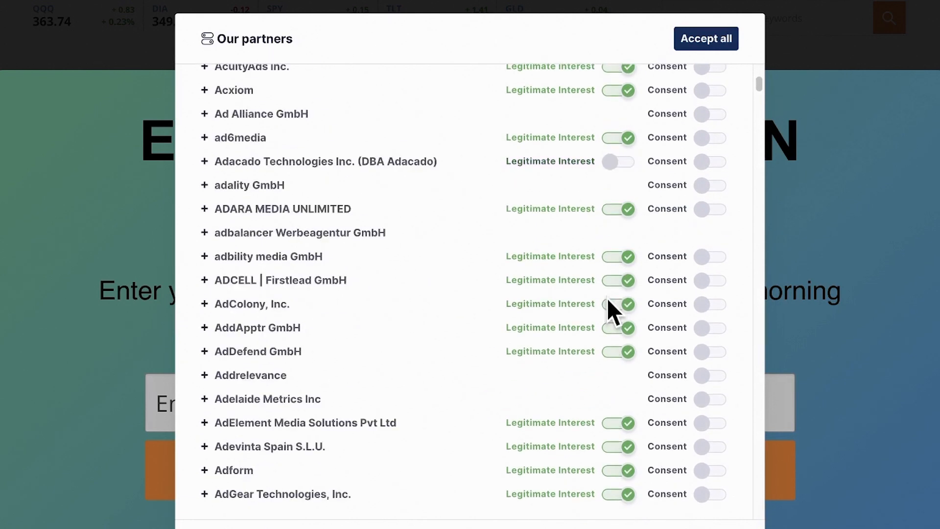
pyautogui.scroll(-3)
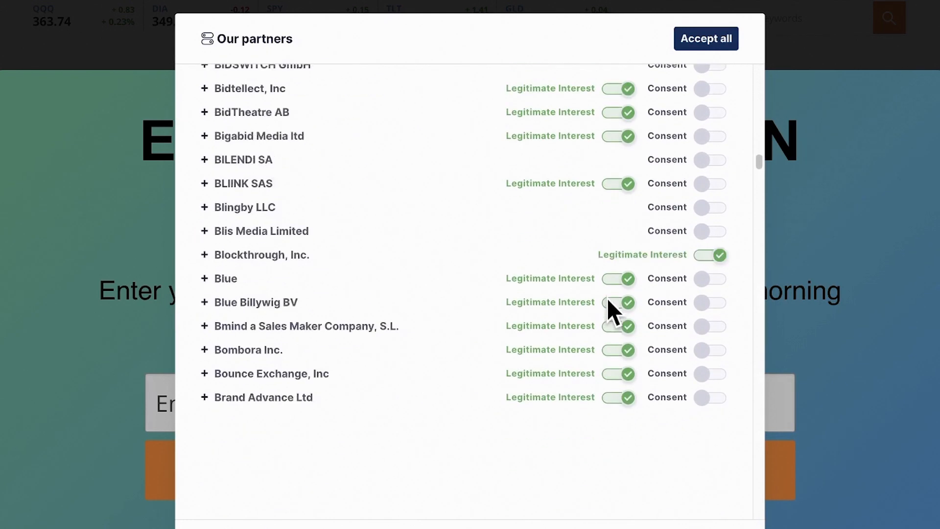
pyautogui.scroll(-3)
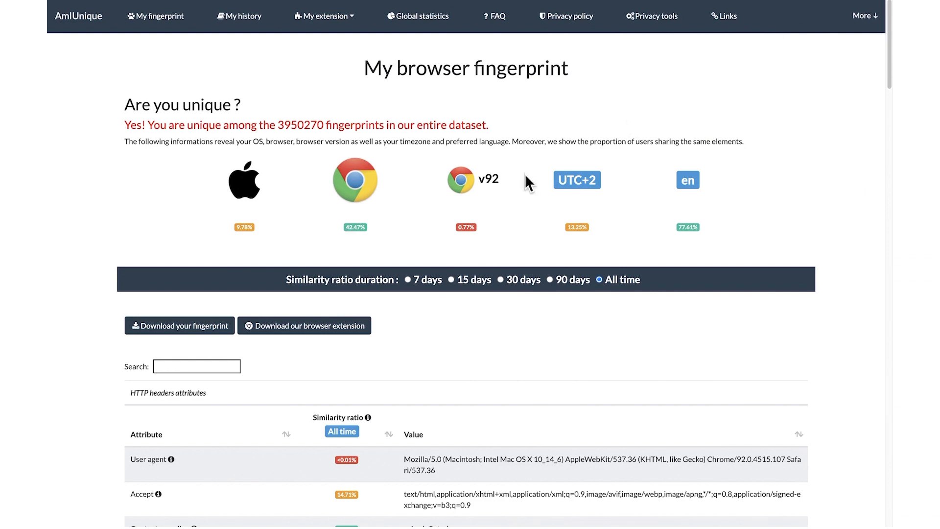
pyautogui.doubleClick(204, 125)
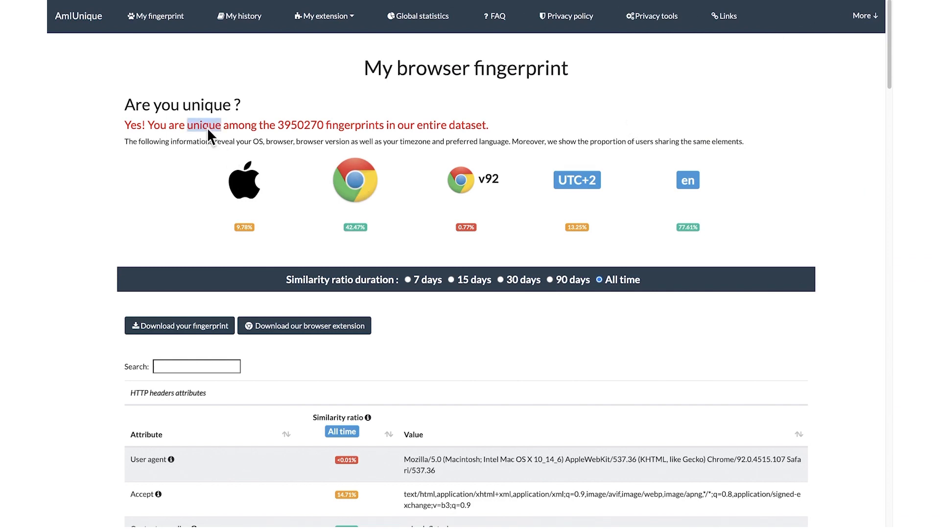
pyautogui.scroll(-3)
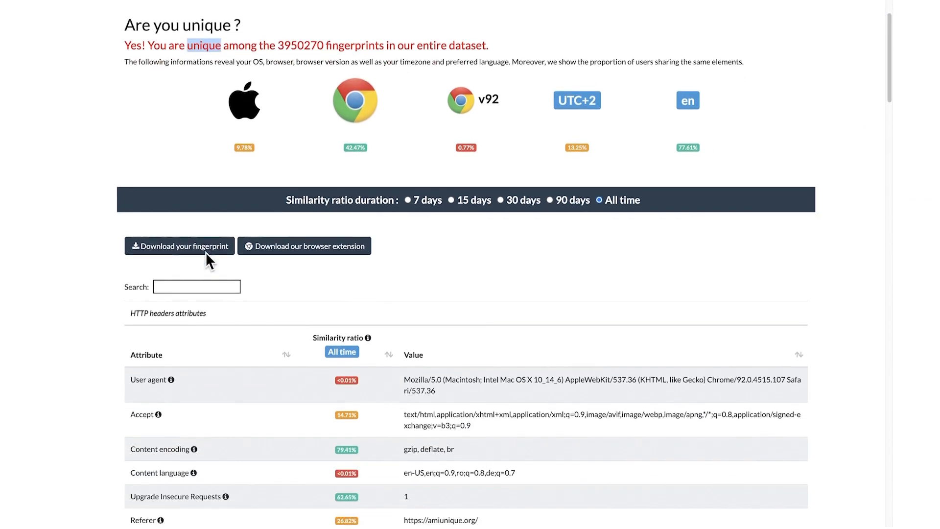
pyautogui.scroll(-3)
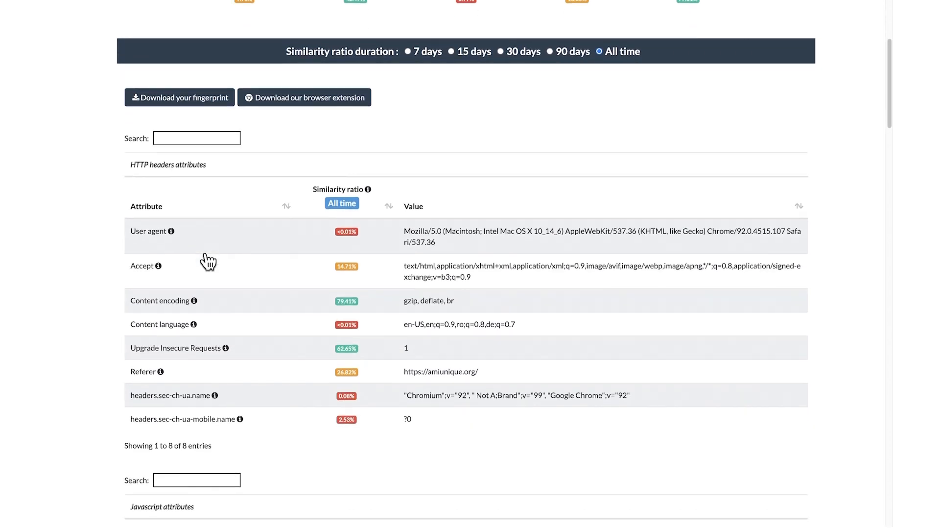
pyautogui.scroll(-3)
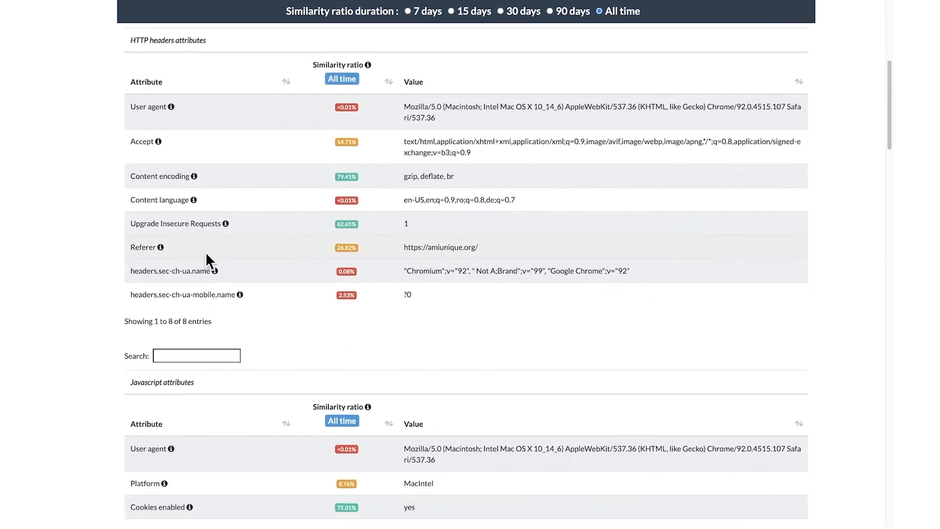
pyautogui.scroll(-3)
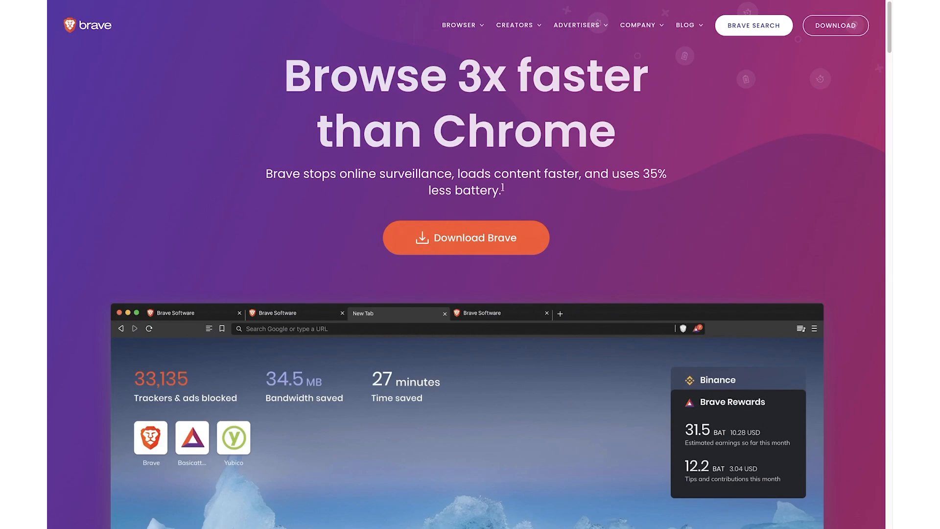
pyautogui.moveTo(851, 64)
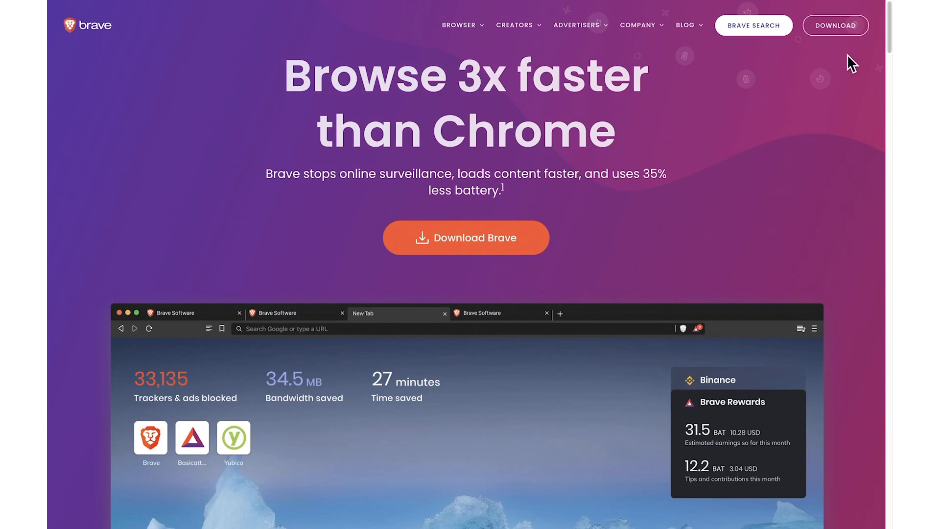
pyautogui.moveTo(829, 118)
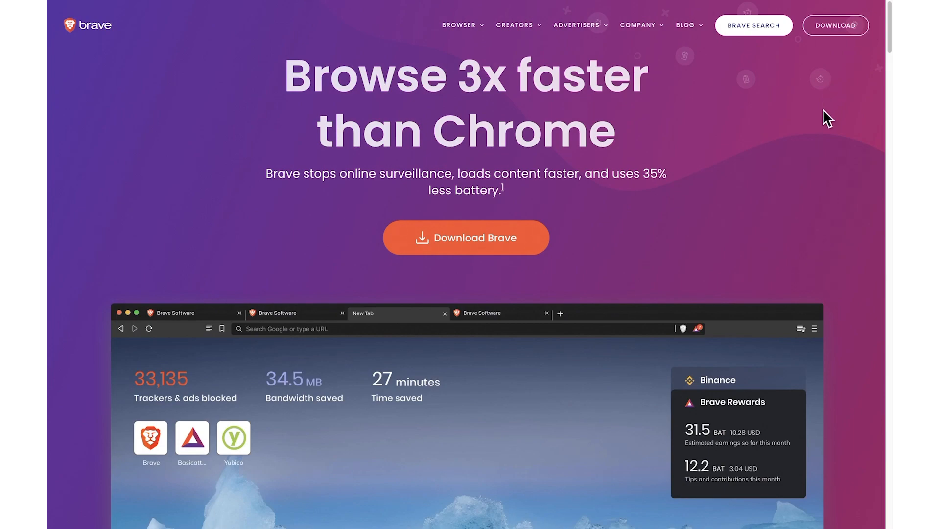
pyautogui.scroll(-3)
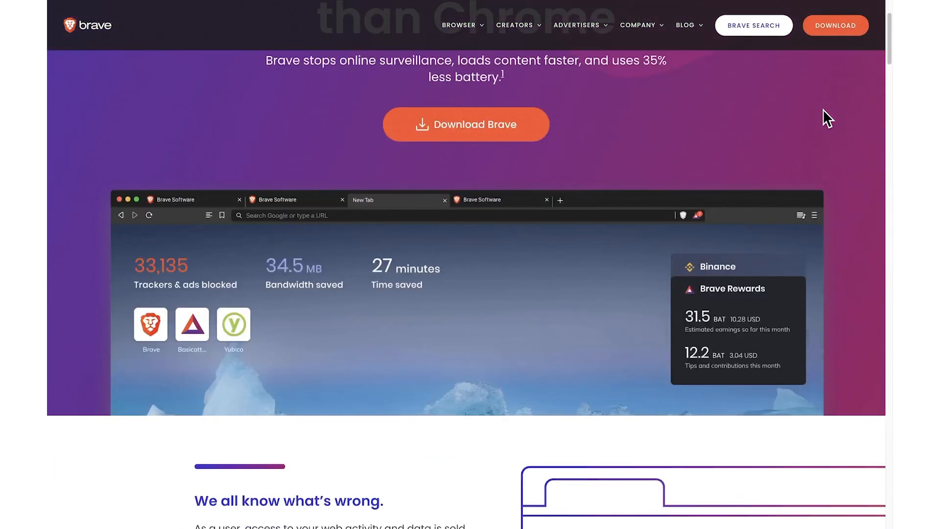
pyautogui.scroll(-3)
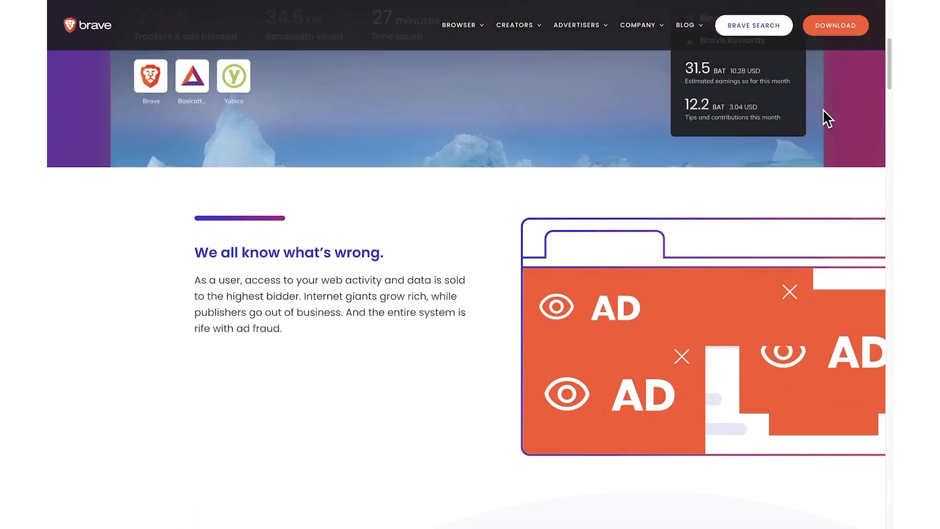
pyautogui.scroll(-3)
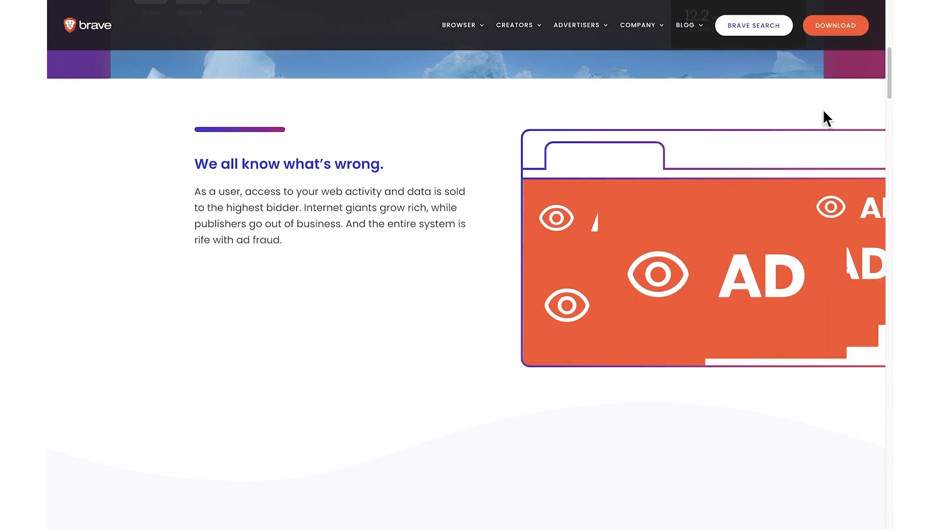
pyautogui.scroll(-3)
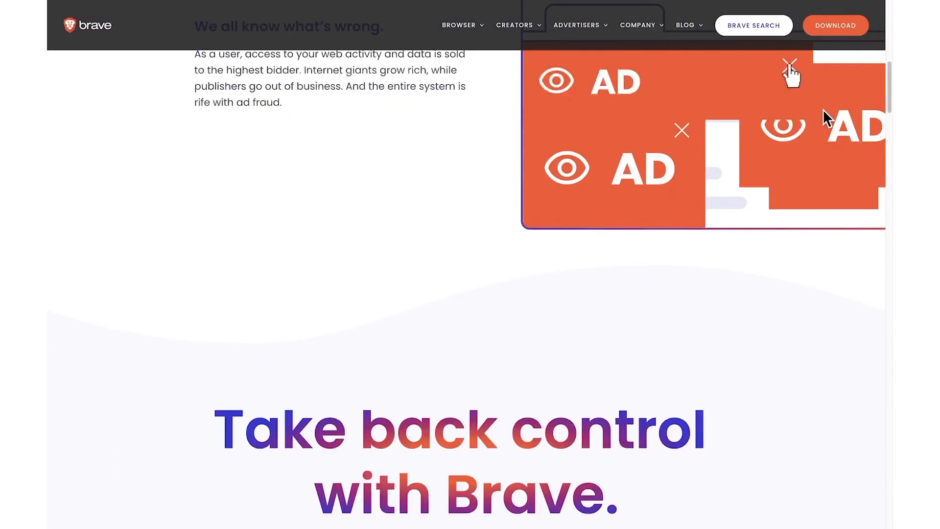
pyautogui.scroll(-3)
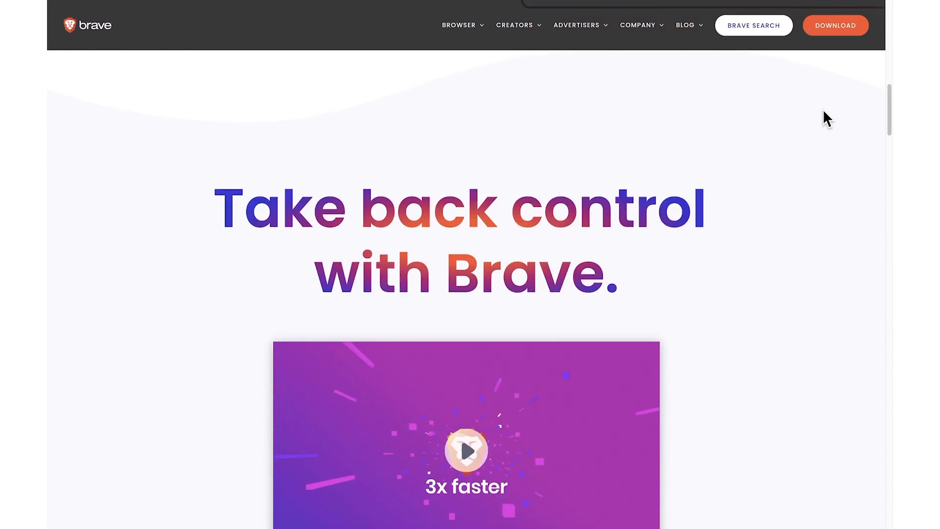
pyautogui.scroll(-3)
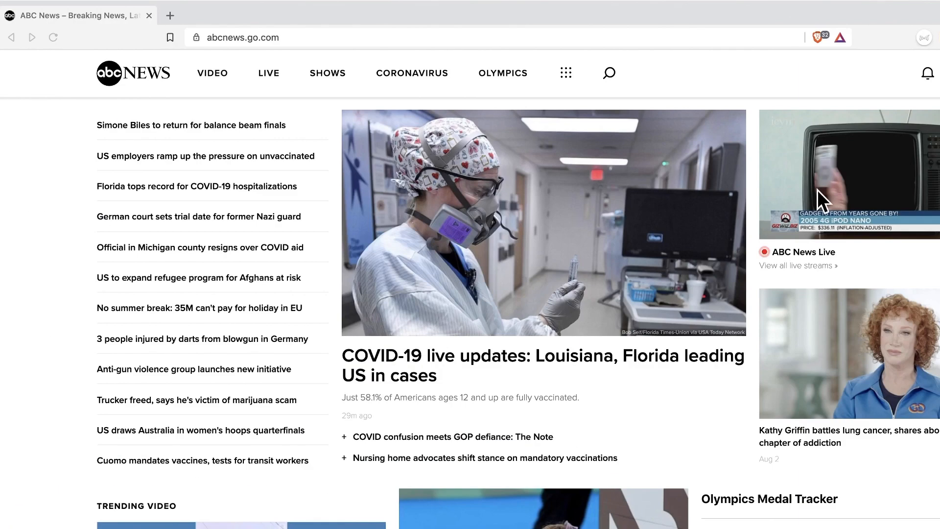
# Review the blocked trackers in Brave Shields for abcnews.go.com, then return to the 32-items-blocked summary
pyautogui.click(822, 37)
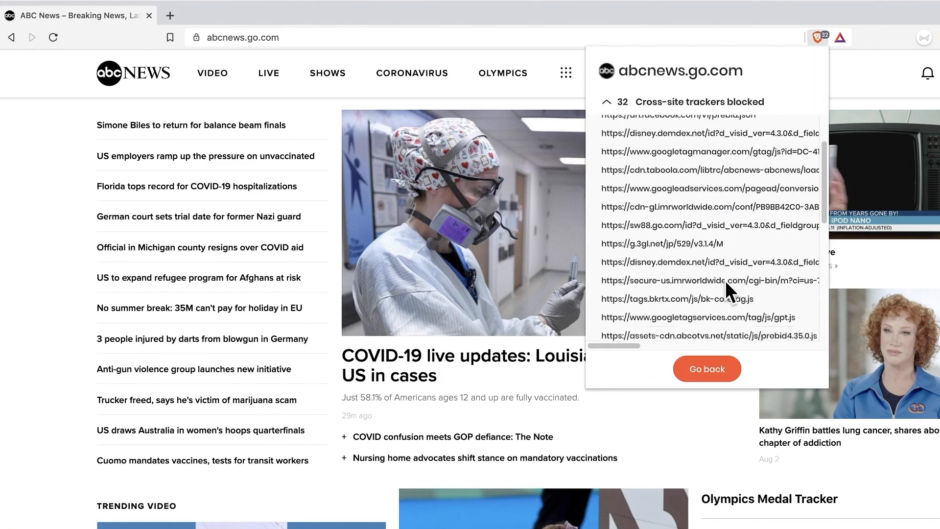
pyautogui.click(707, 368)
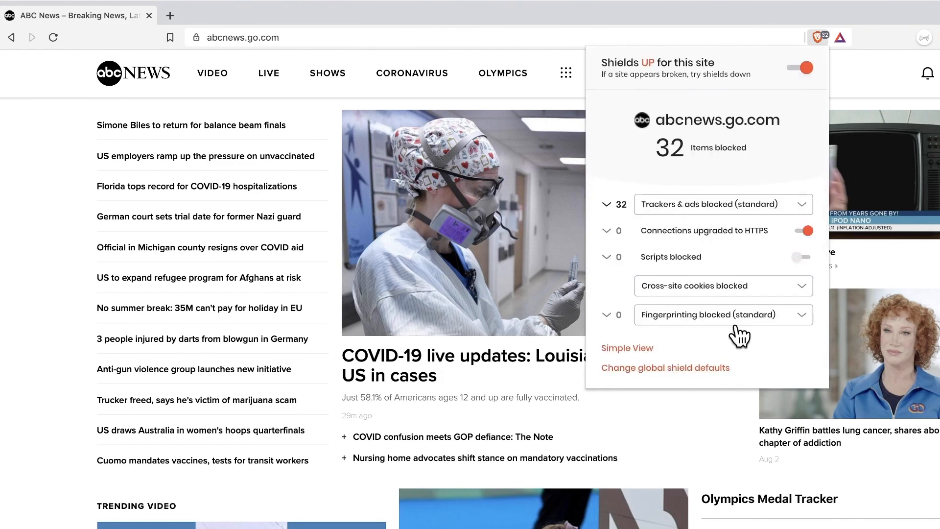
pyautogui.moveTo(700, 324)
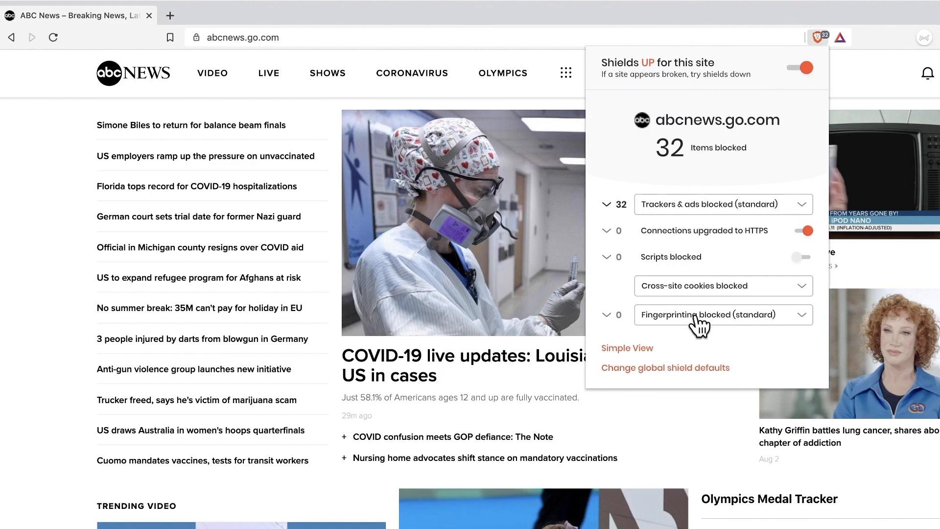